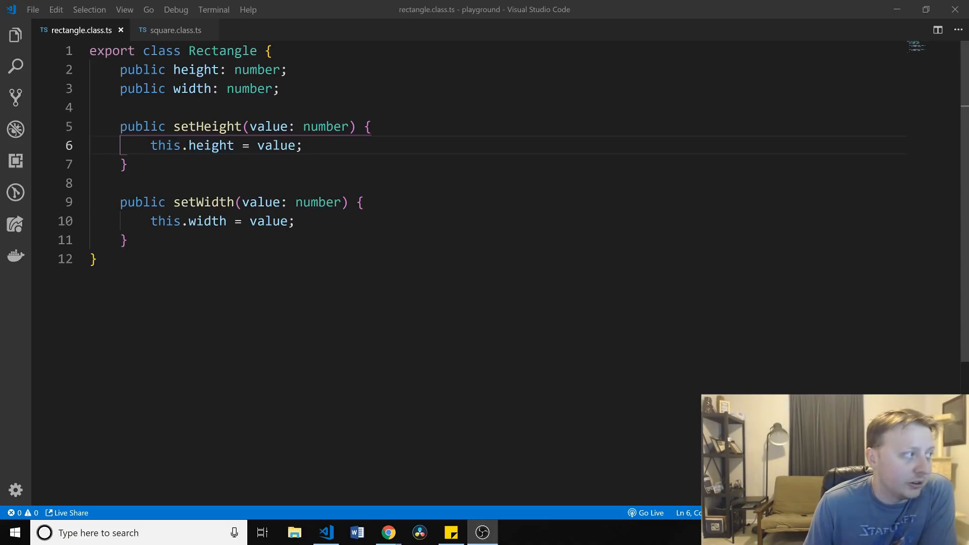
pyautogui.moveTo(176, 30)
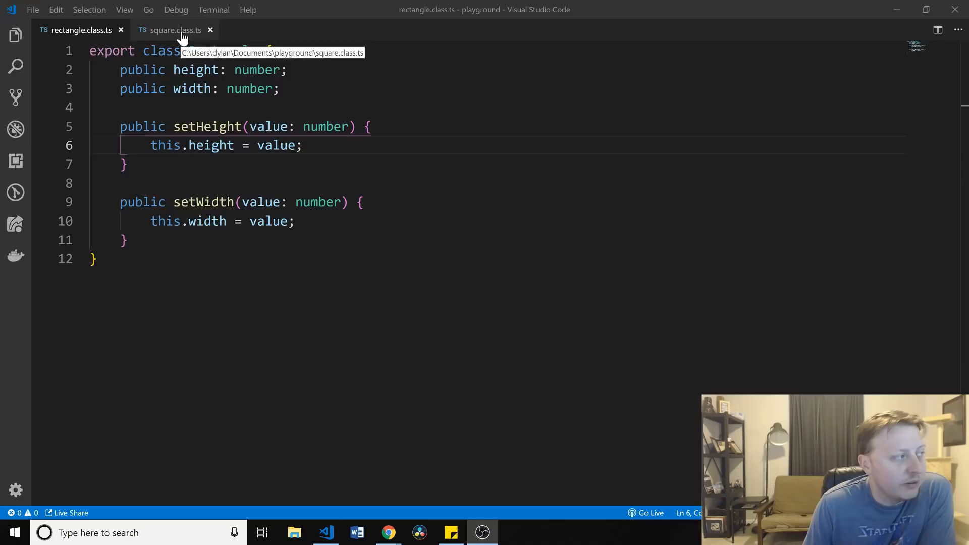
# Add a space between Rectangle and the opening brace in the Square class declaration
pyautogui.click(175, 29)
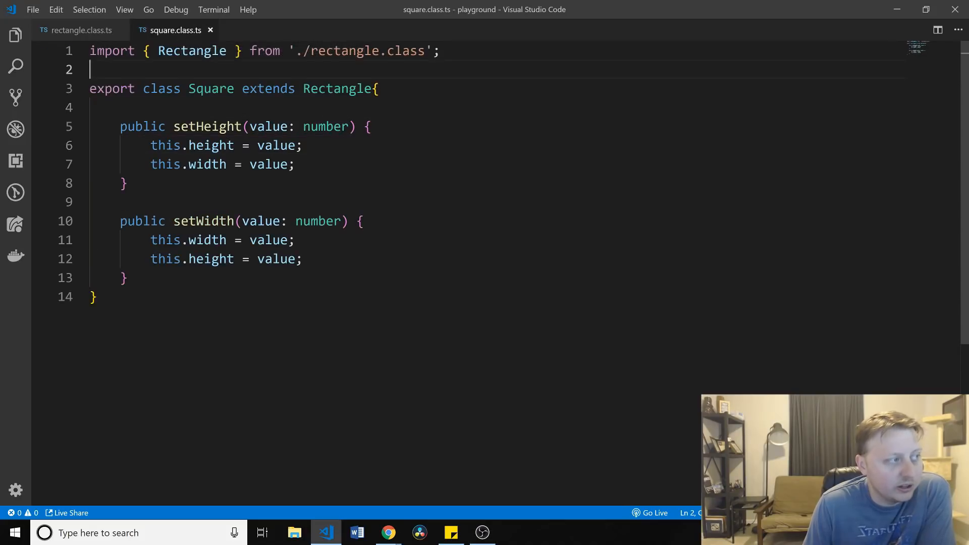
pyautogui.click(371, 88)
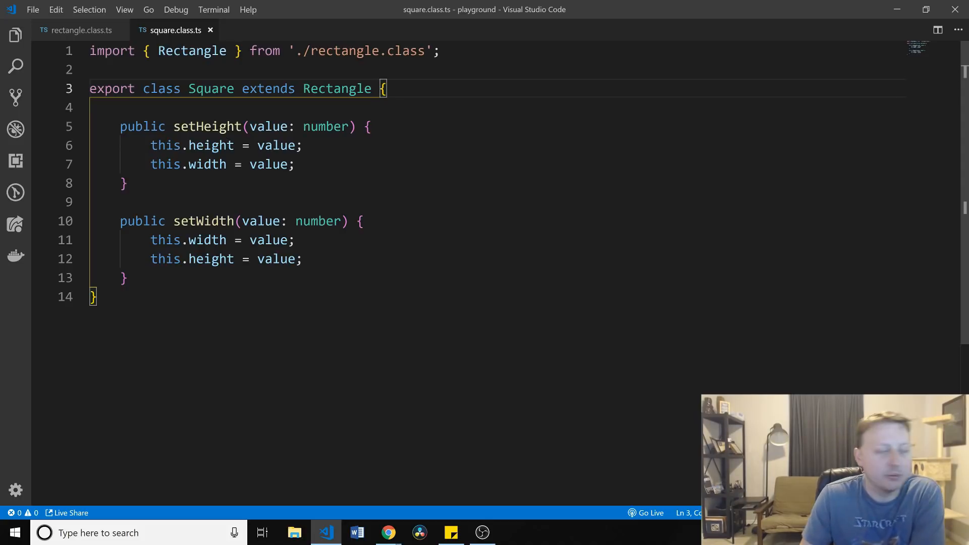
pyautogui.click(295, 163)
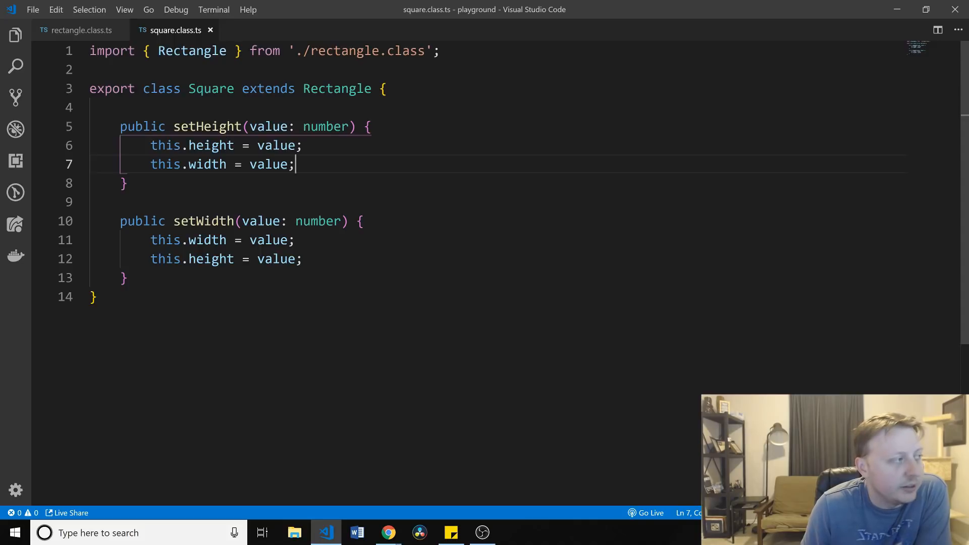
# Compare Square against the Rectangle class file, then return to square.class.ts
pyautogui.click(80, 30)
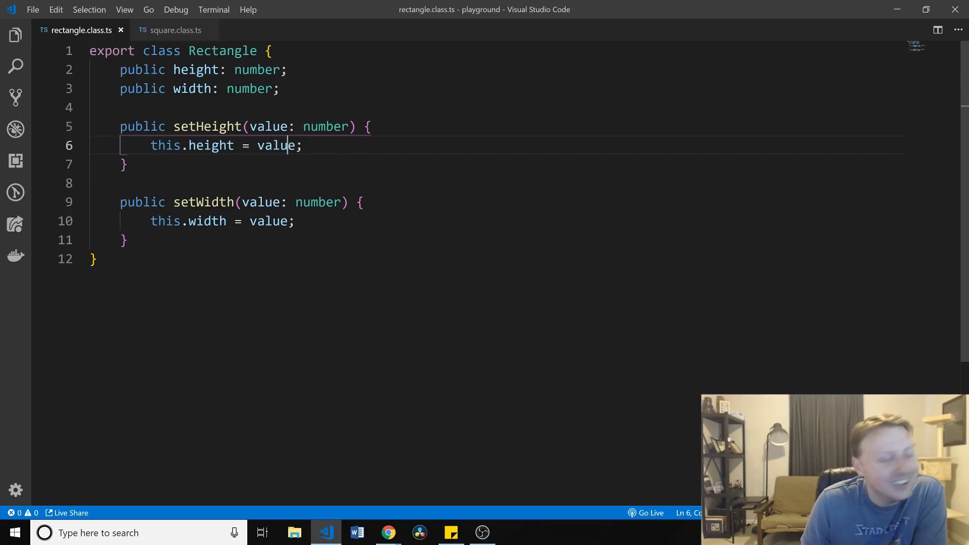
pyautogui.click(176, 29)
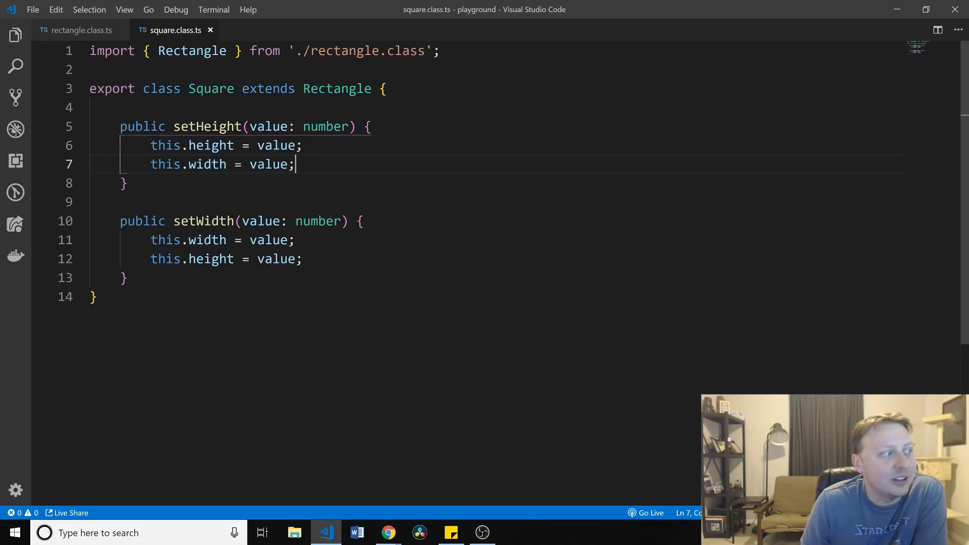
pyautogui.click(368, 127)
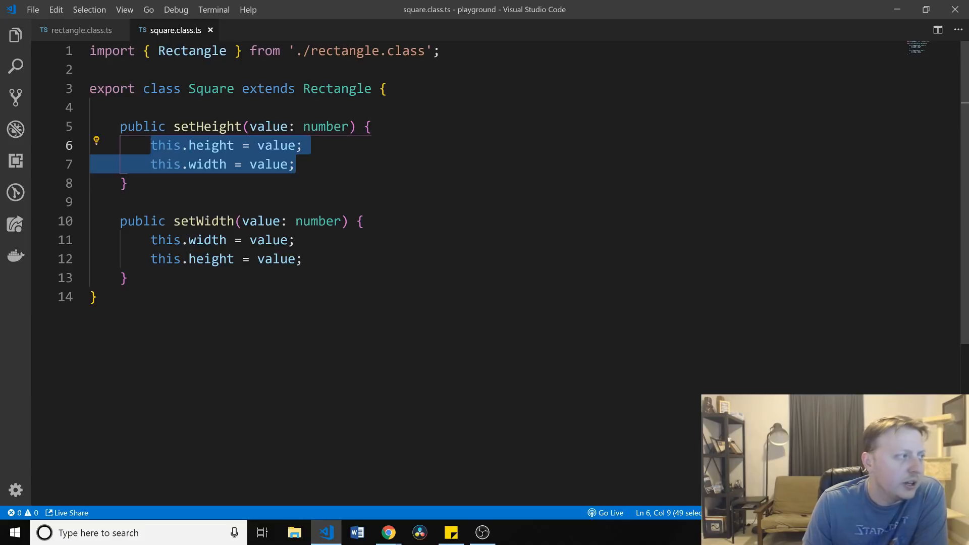
# Select 'extends Rectangle' in Square, then start a new file in the PLAYGROUND folder
pyautogui.click(296, 163)
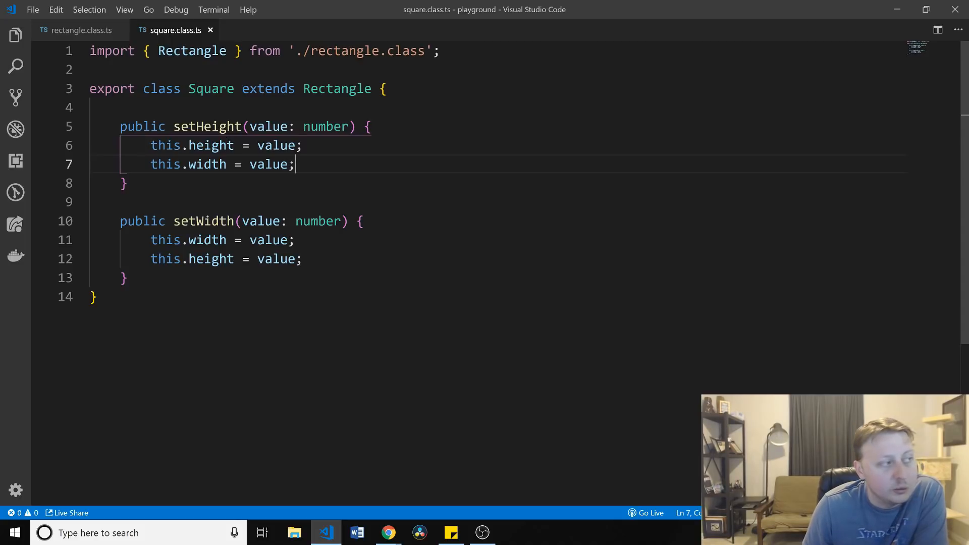
pyautogui.doubleClick(268, 88)
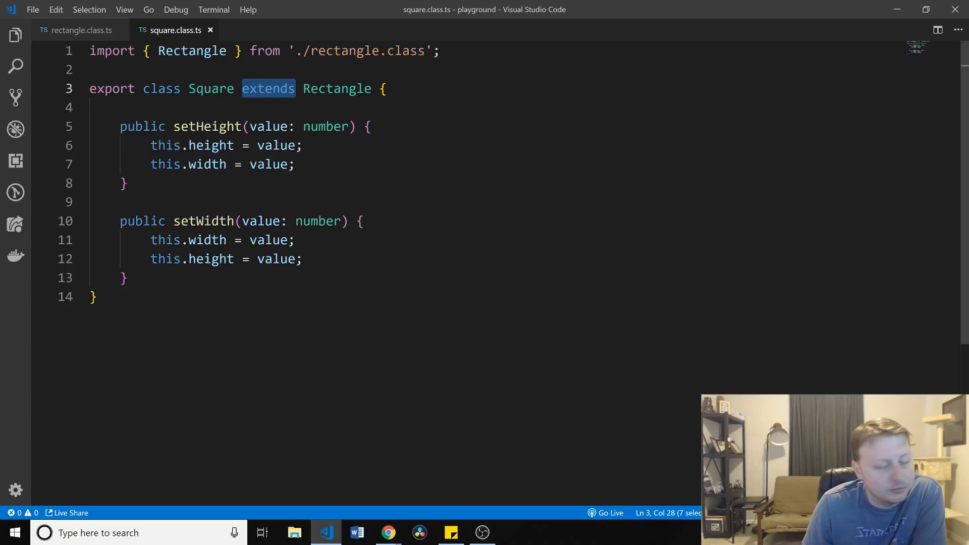
pyautogui.moveTo(268, 89); pyautogui.dragTo(371, 88)
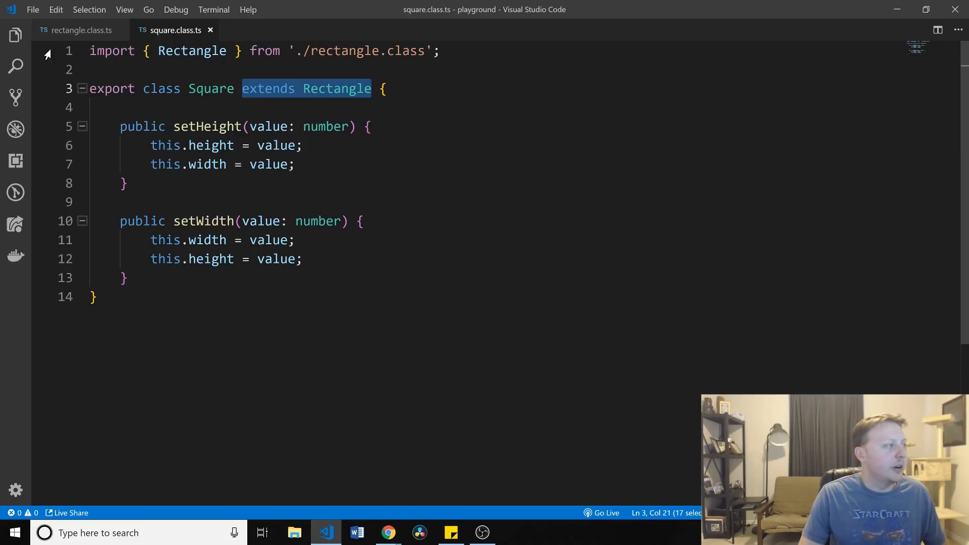
pyautogui.click(15, 36)
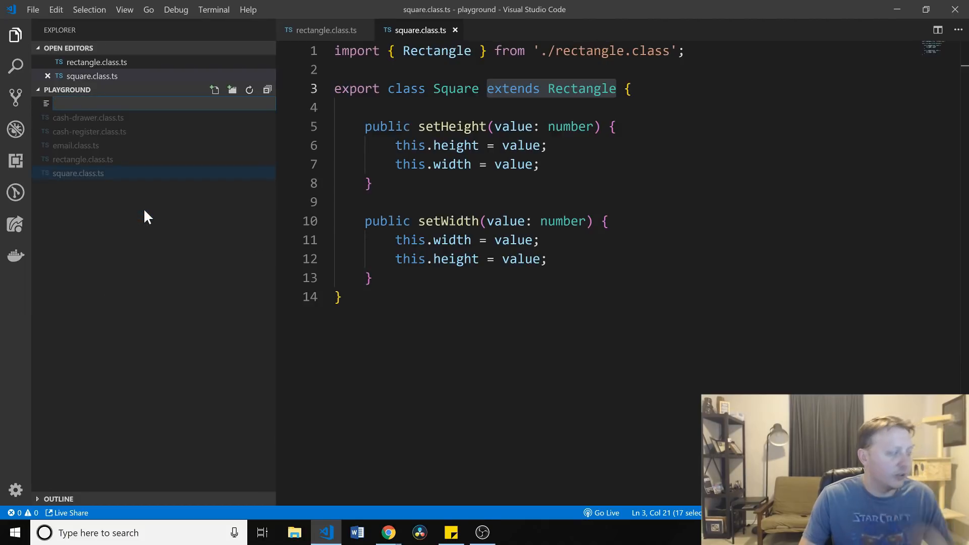
# Create shape.class.ts holding a Shape class with a public type: string property
pyautogui.write('s')
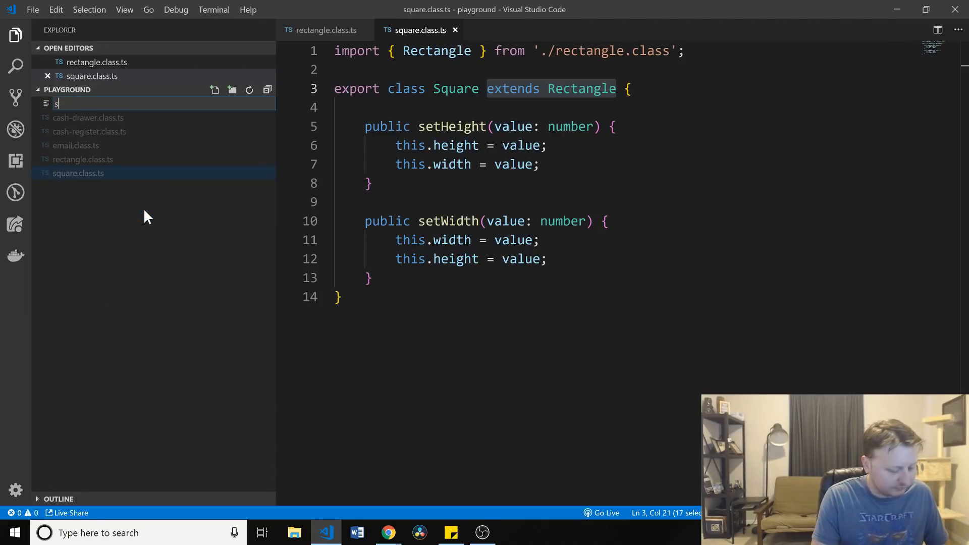
pyautogui.write('hape.class.ts')
pyautogui.write('export class S')
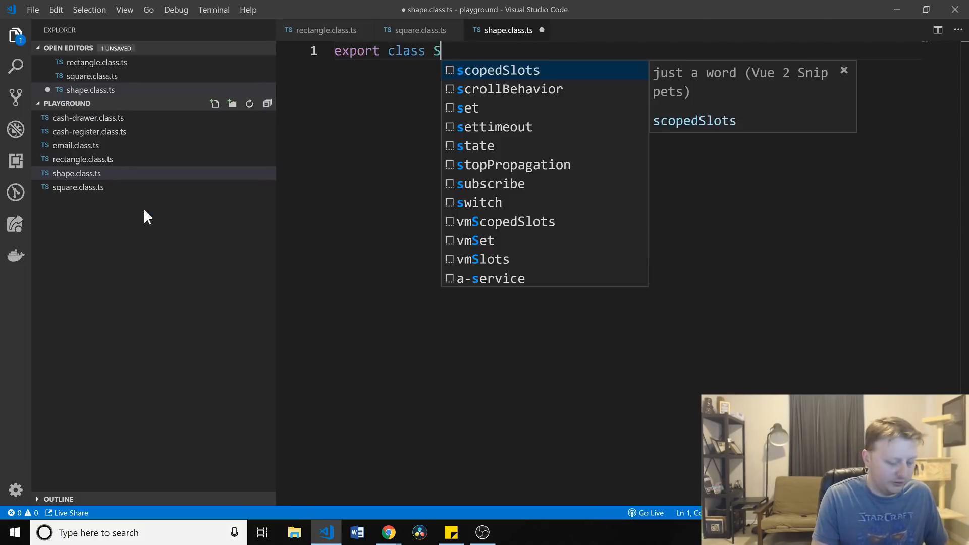
pyautogui.write('hape {')
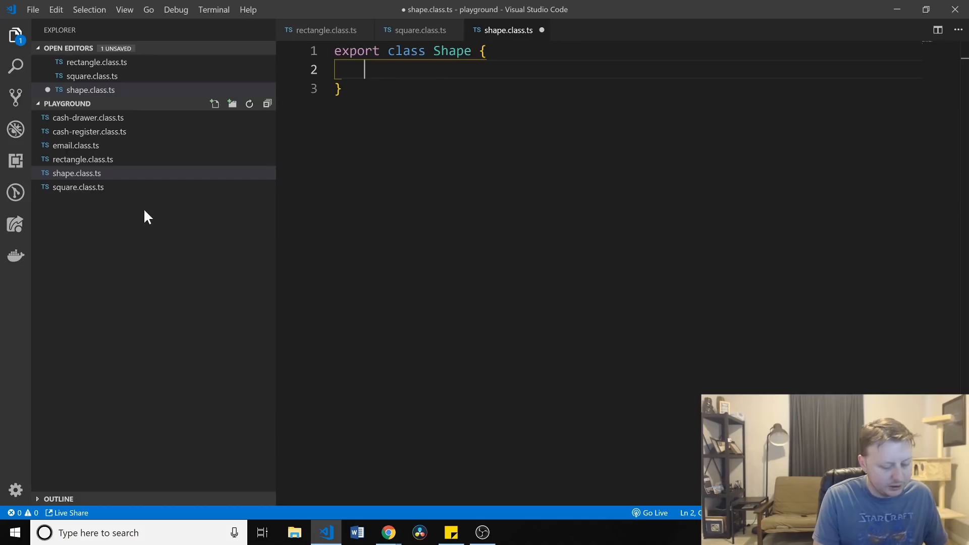
pyautogui.write('public ty')
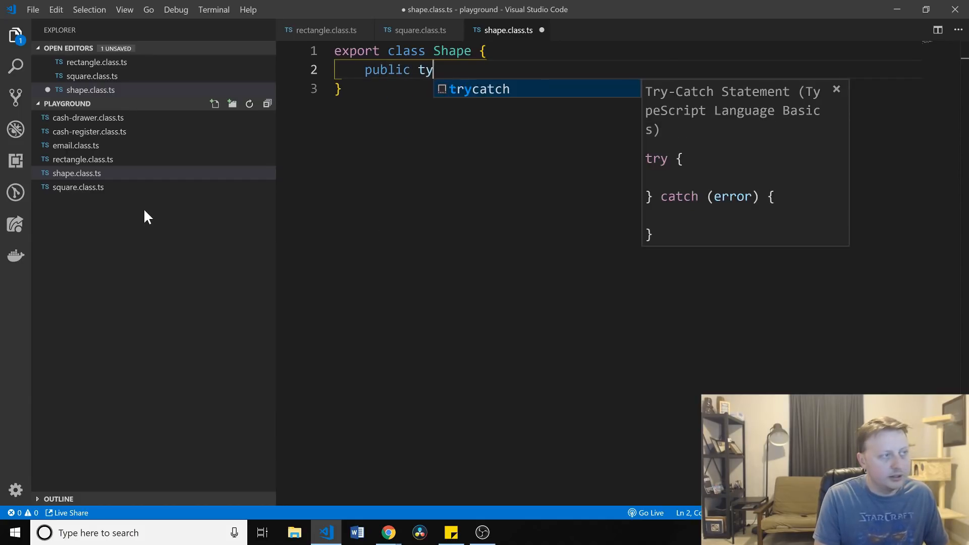
pyautogui.write('pe:')
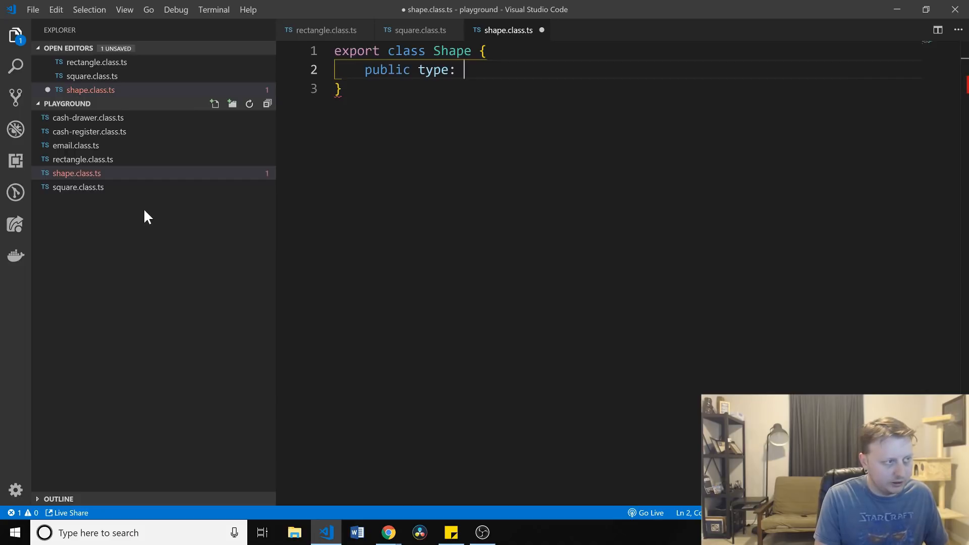
pyautogui.write('string;')
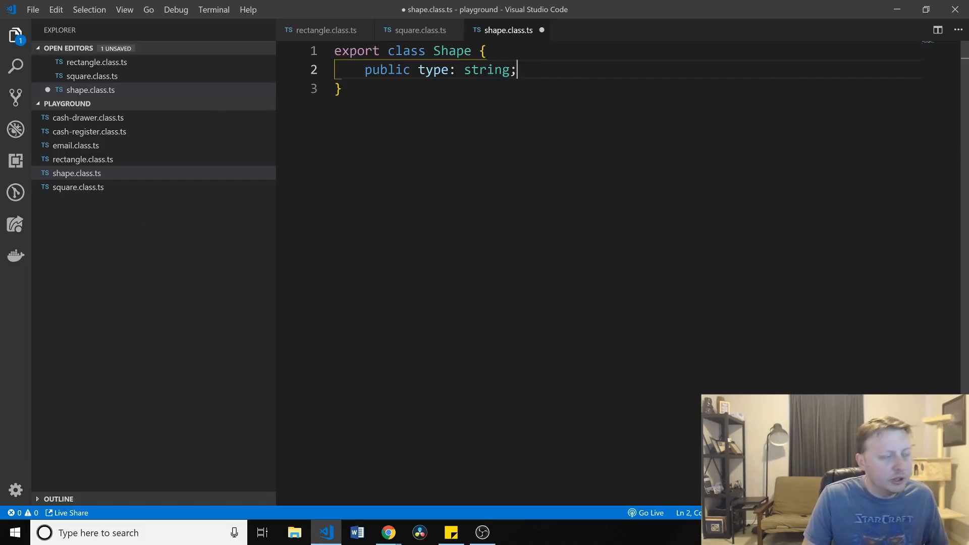
pyautogui.press('enter')
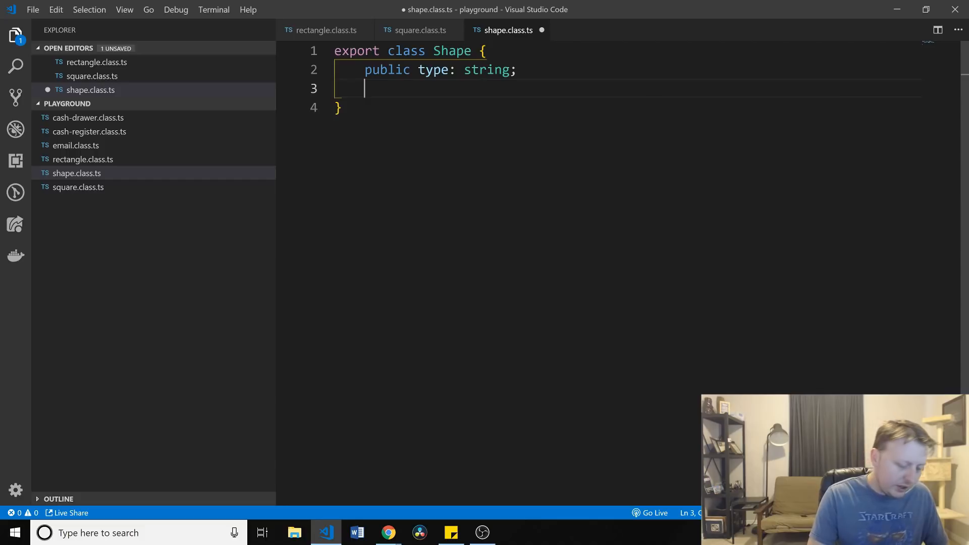
# Add public height and width number properties, fix the 'publci' typo, and save
pyautogui.write('public')
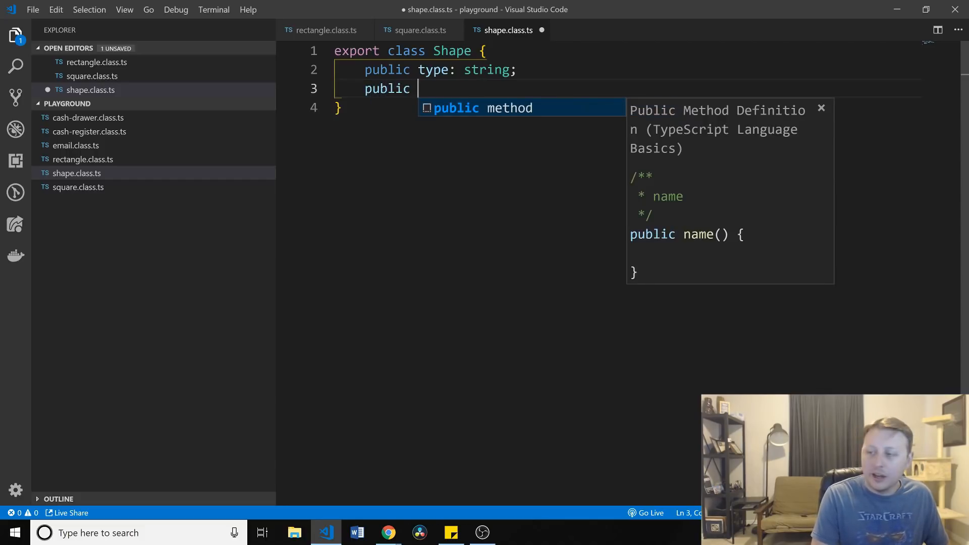
pyautogui.write('height: number;')
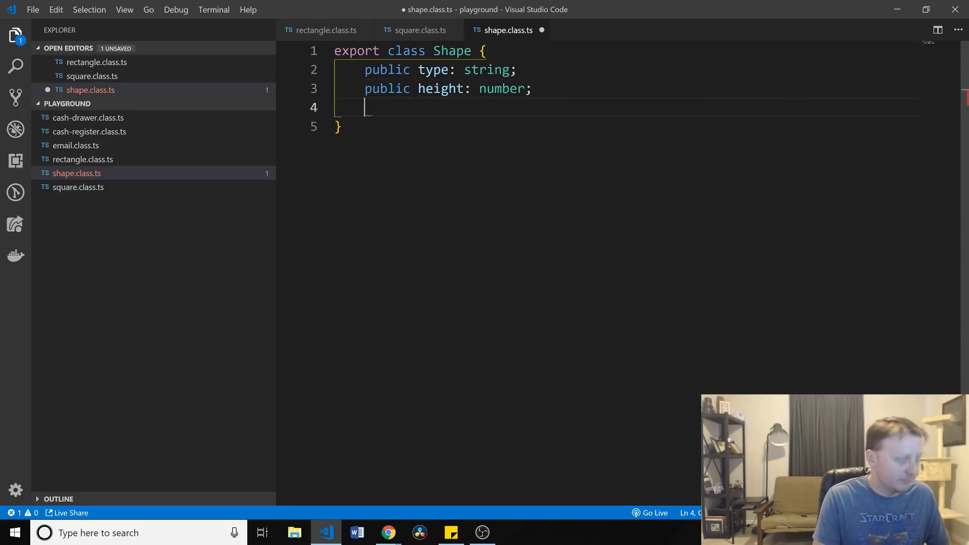
pyautogui.write('publci widht:')
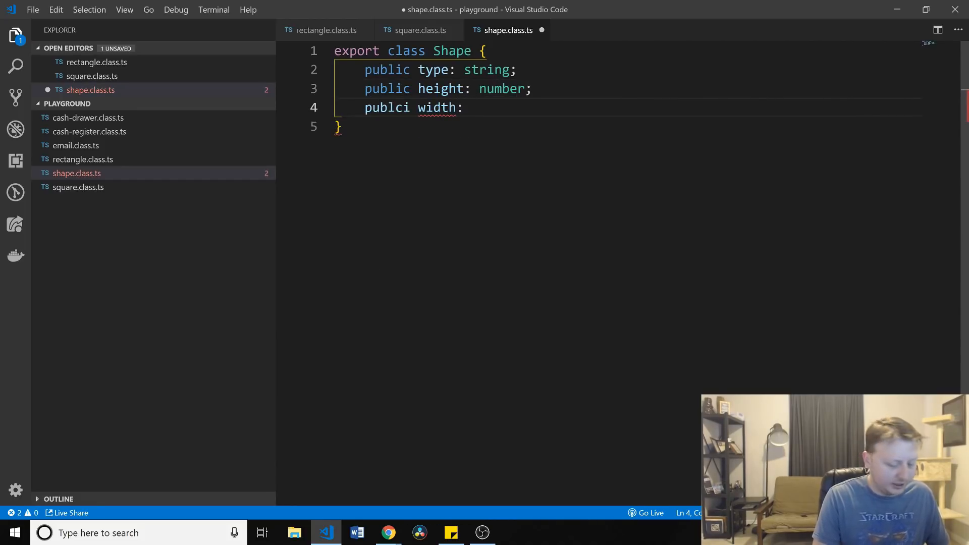
pyautogui.write('number;')
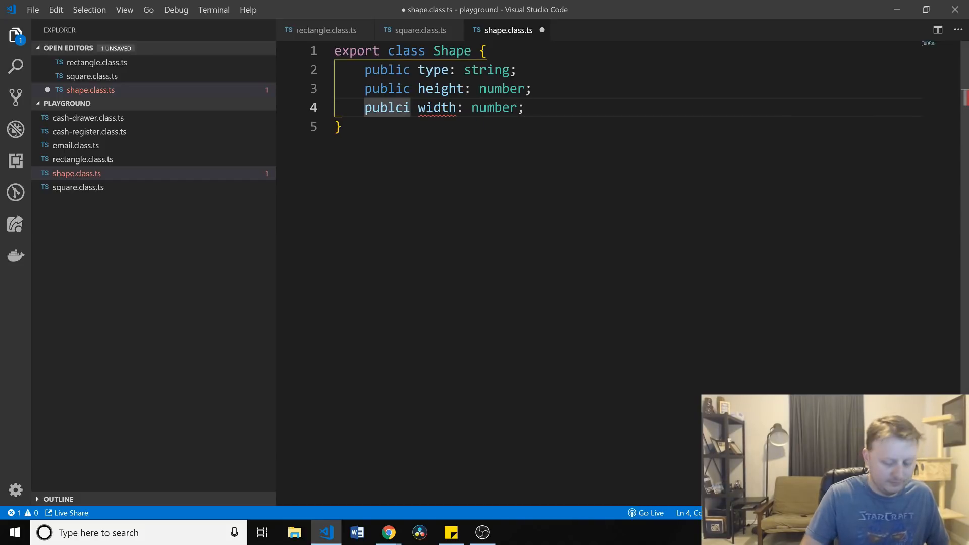
pyautogui.write('public')
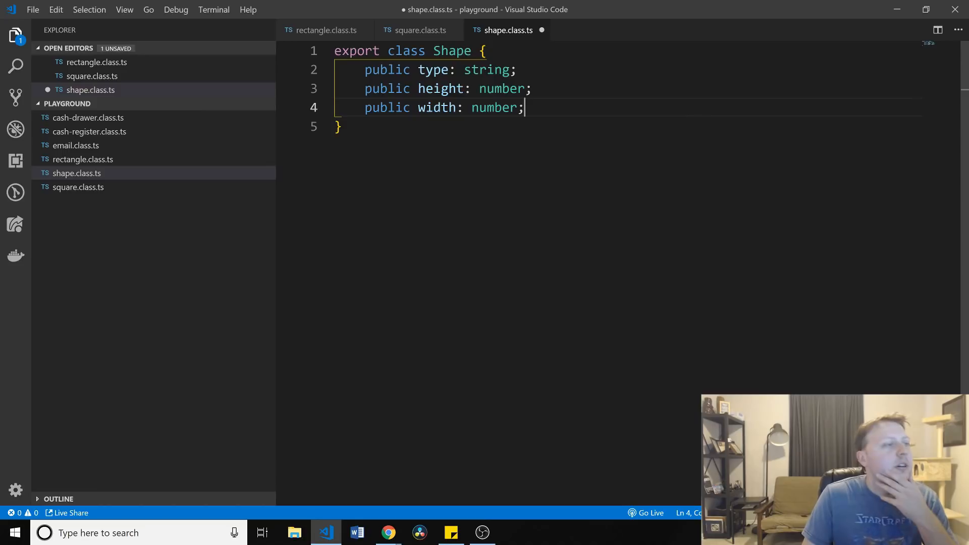
pyautogui.press('ctrl+s')
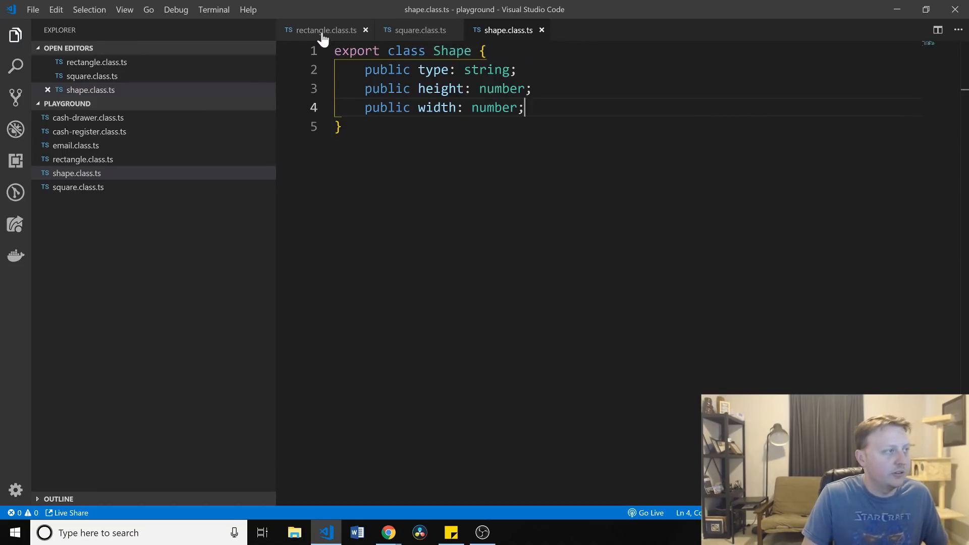
# Make Rectangle extend Shape, importing it from './shape.class', and remove the extra blank line
pyautogui.click(321, 30)
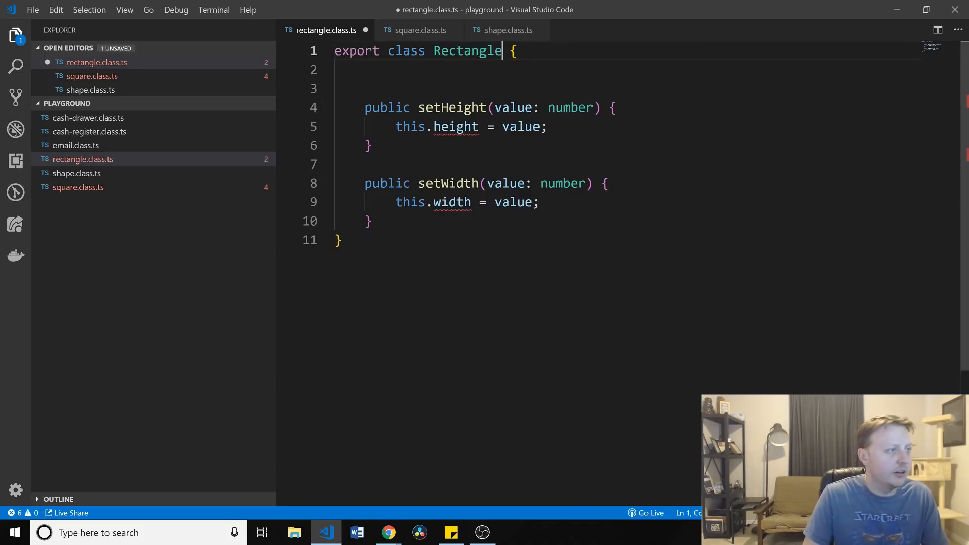
pyautogui.write('extends Shape')
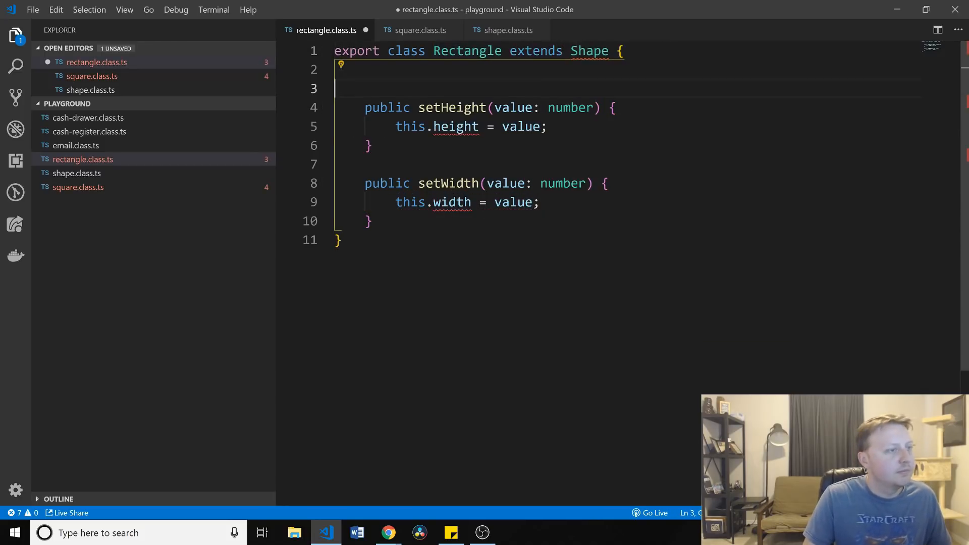
pyautogui.write("import { Shape } from './shape.class';")
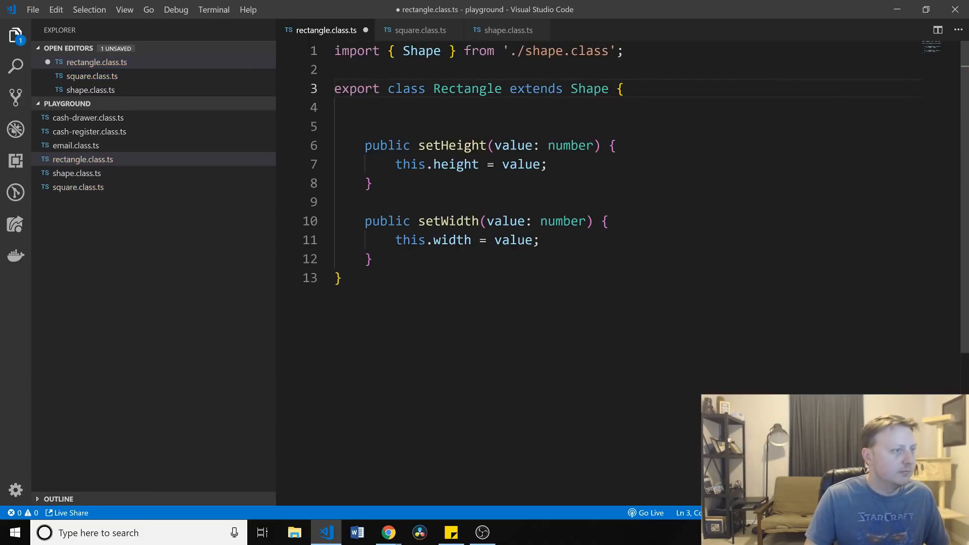
pyautogui.press('Backspace')
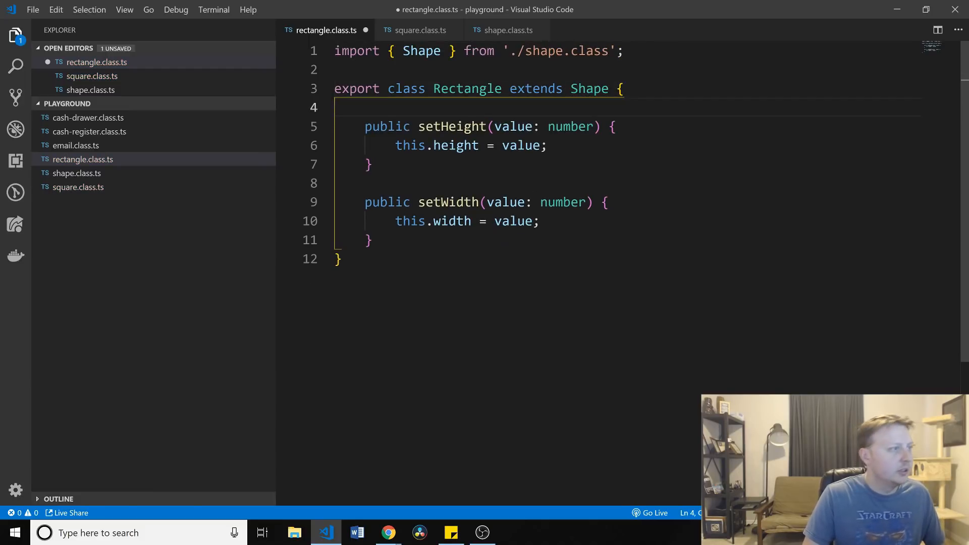
pyautogui.click(502, 30)
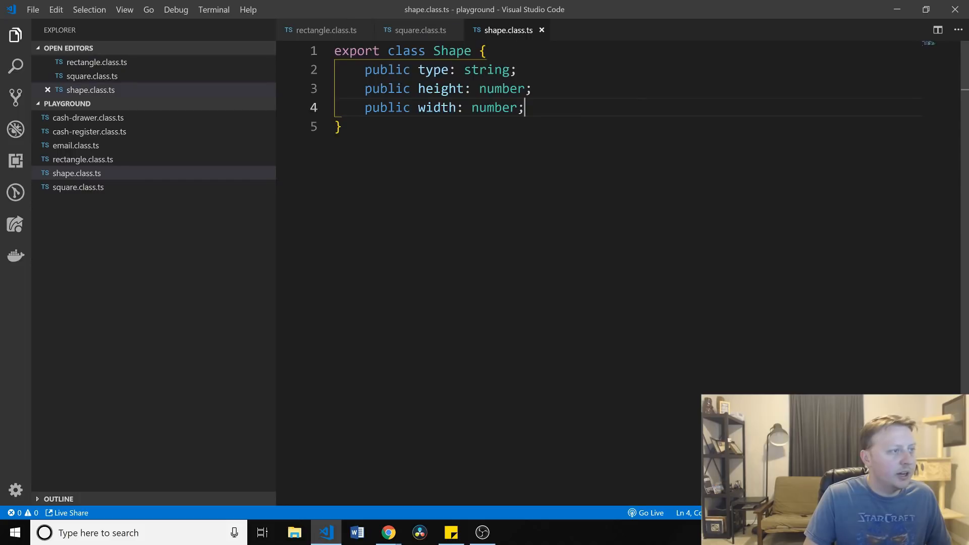
# Switch Square's extends clause and import from Rectangle to Shape, save, and recheck Shape
pyautogui.click(419, 30)
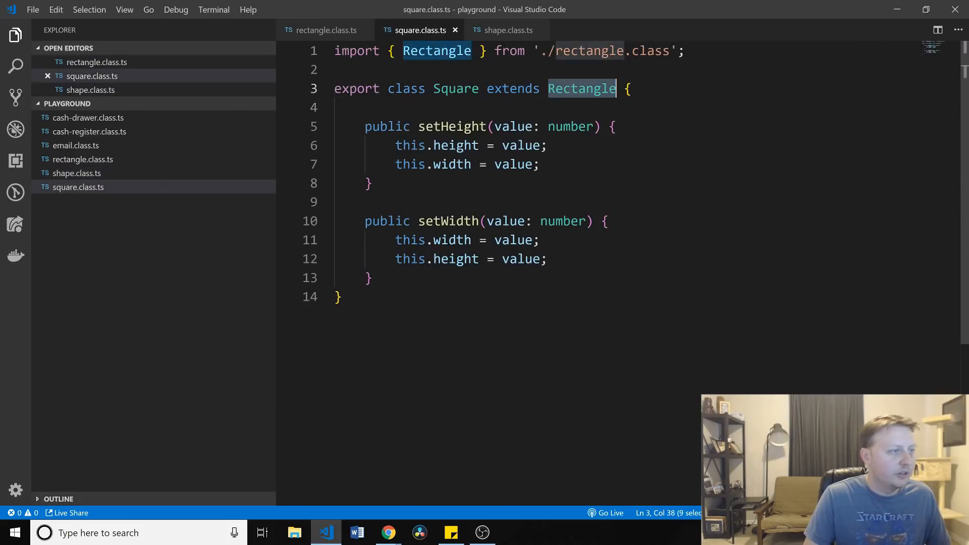
pyautogui.write('extends')
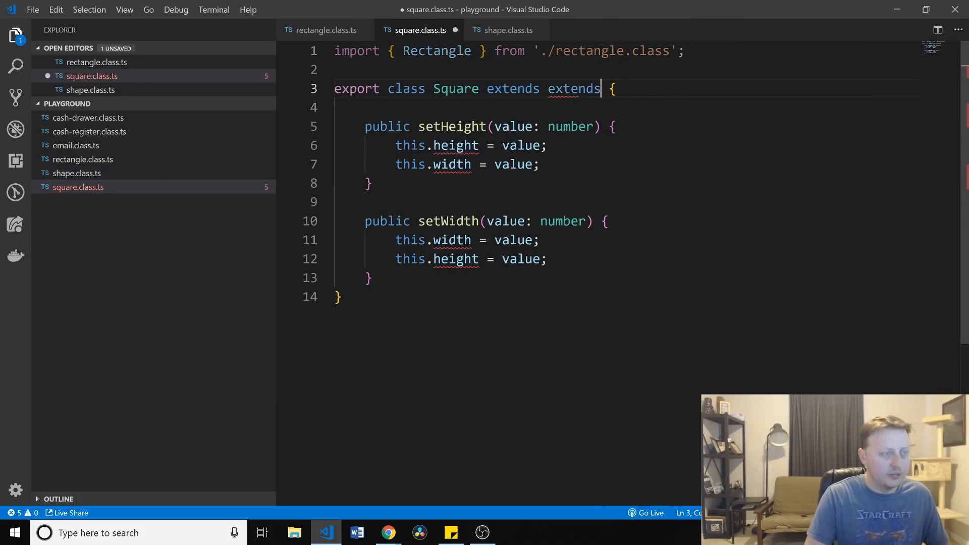
pyautogui.write('Shap')
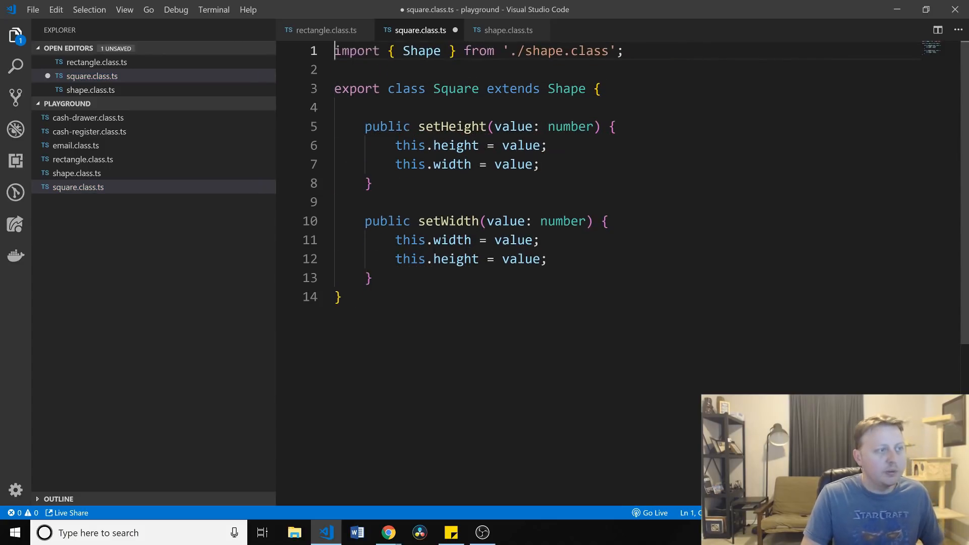
pyautogui.press('ctrl+s')
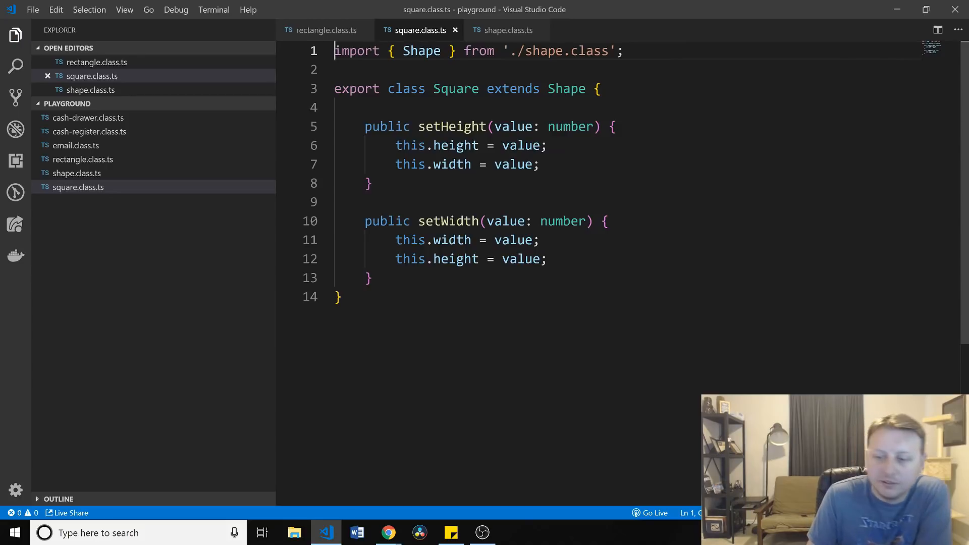
pyautogui.click(506, 29)
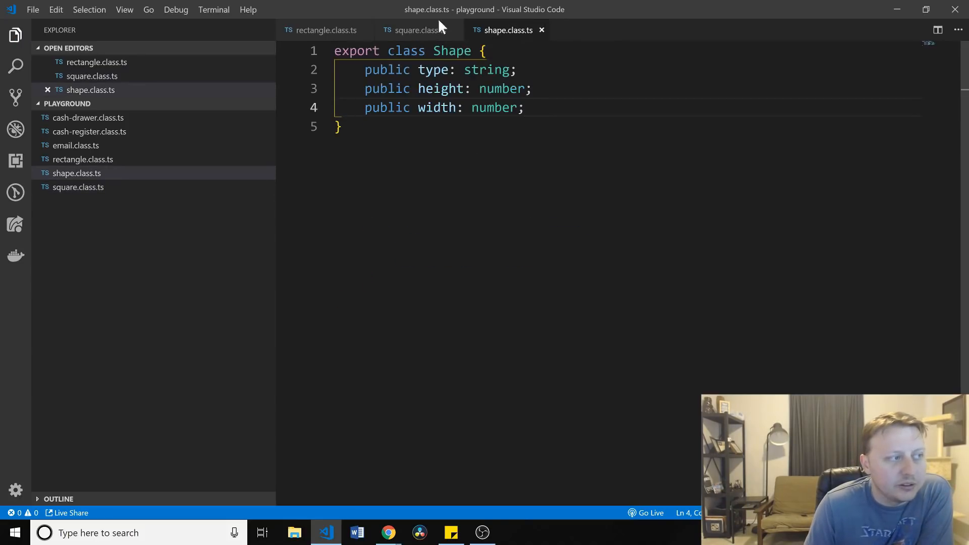
pyautogui.click(416, 30)
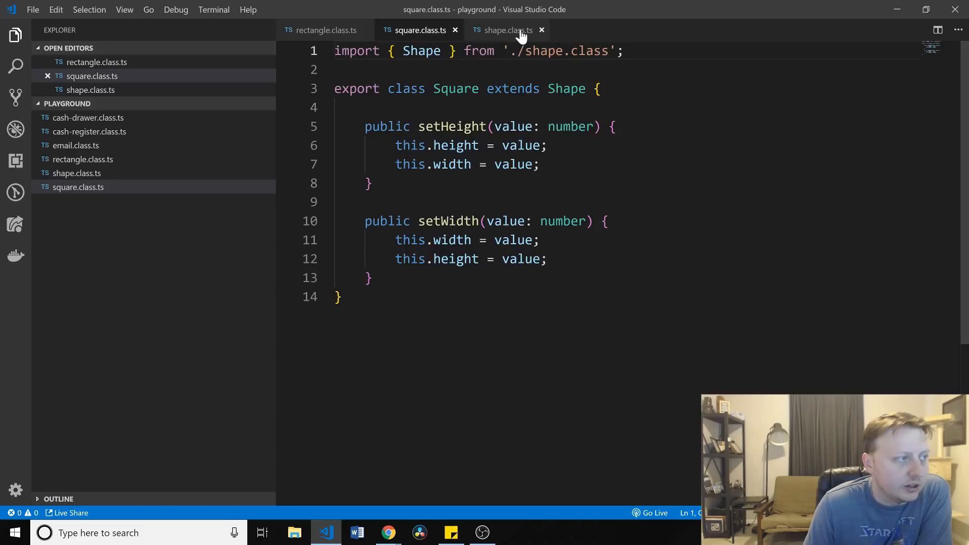
pyautogui.click(507, 30)
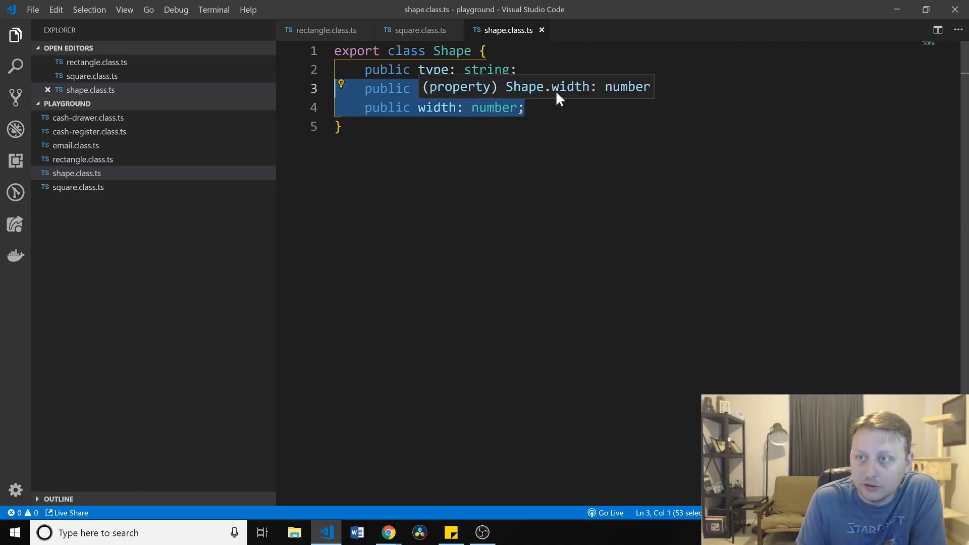
# Replace Shape's type property so only height and width remain, then review Rectangle and Square
pyautogui.write('height: number;')
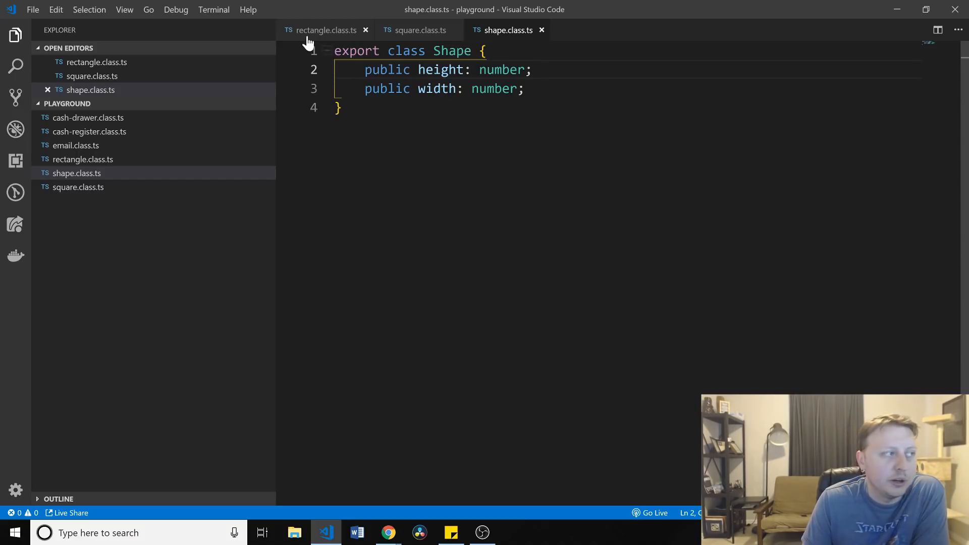
pyautogui.click(325, 30)
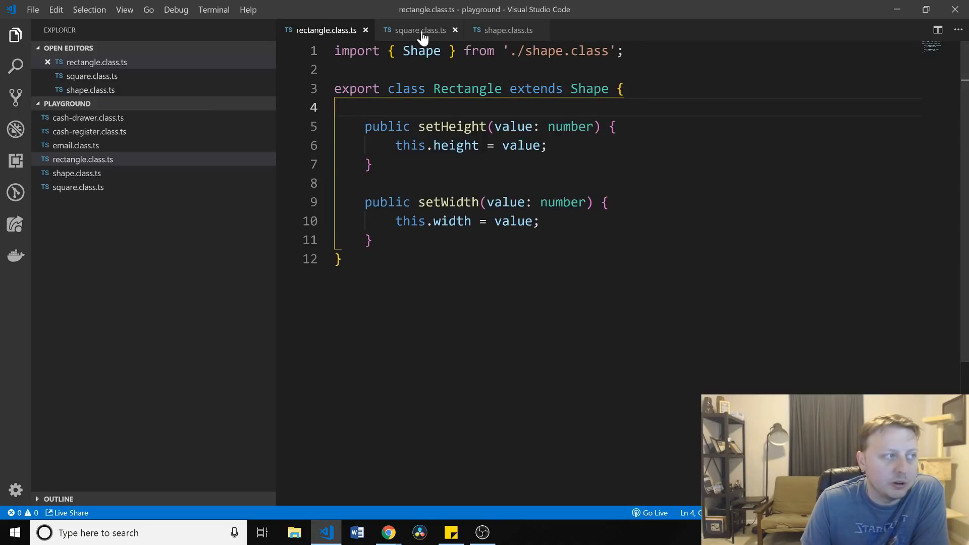
pyautogui.click(419, 29)
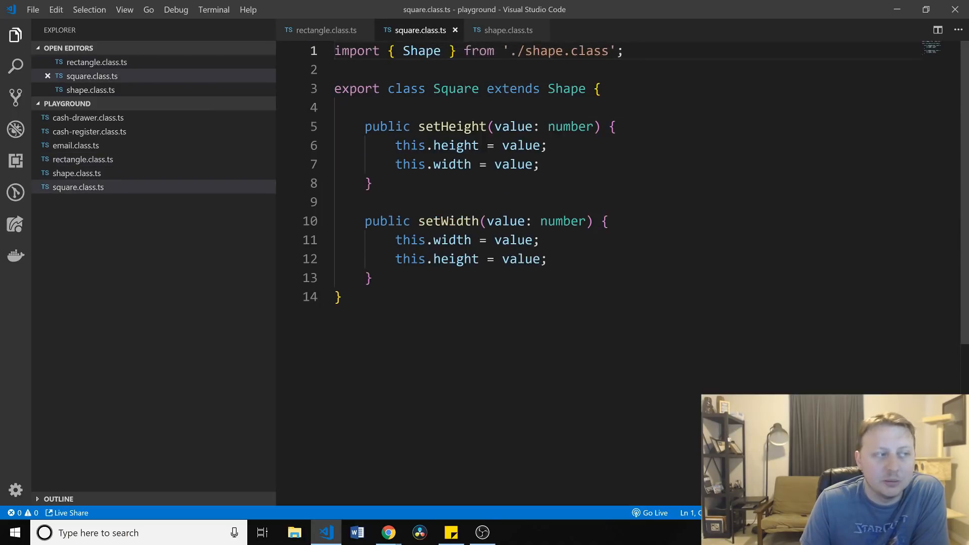